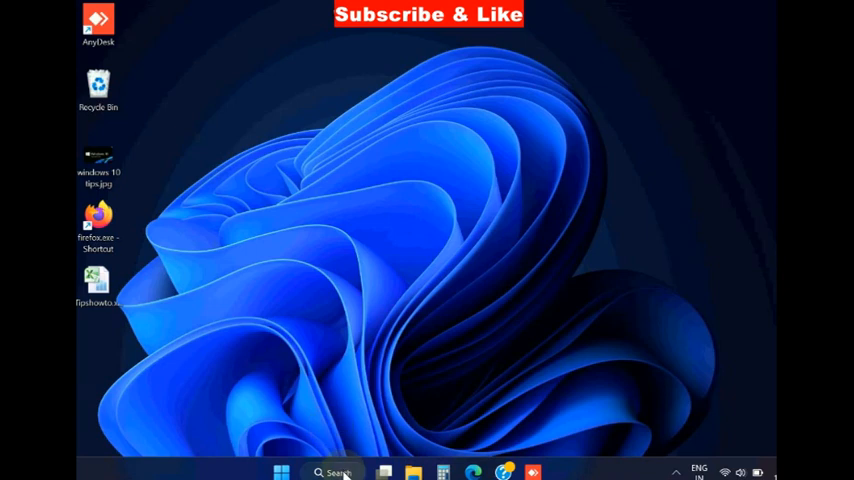
Search Windows for 'command' so Command Prompt shows as the best match
{"action": "left_click", "coordinate": [338, 472]}
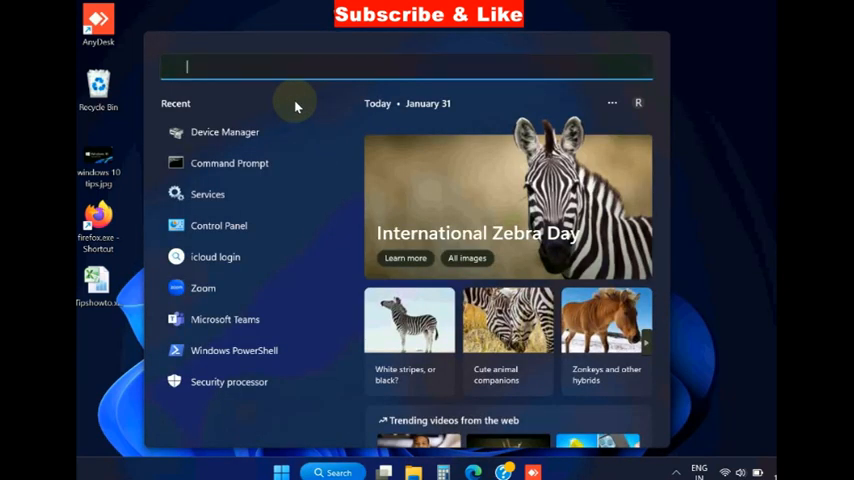
{"action": "type", "text": "command"}
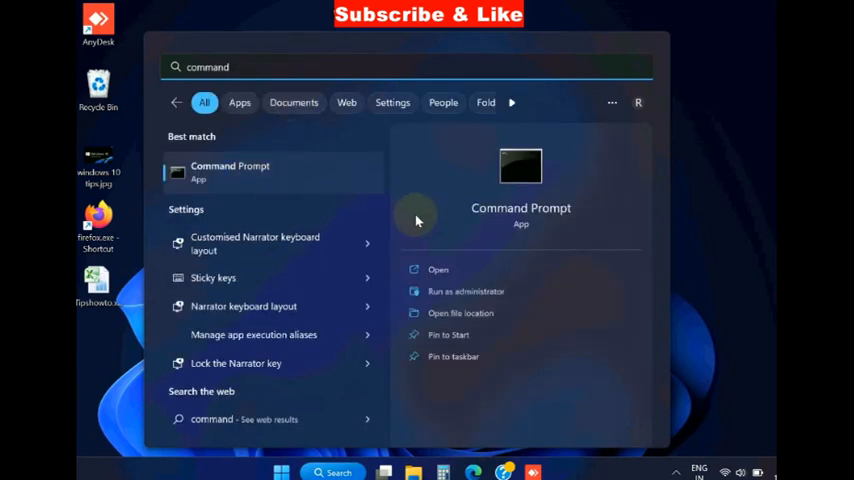
{"action": "mouse_move", "coordinate": [465, 291]}
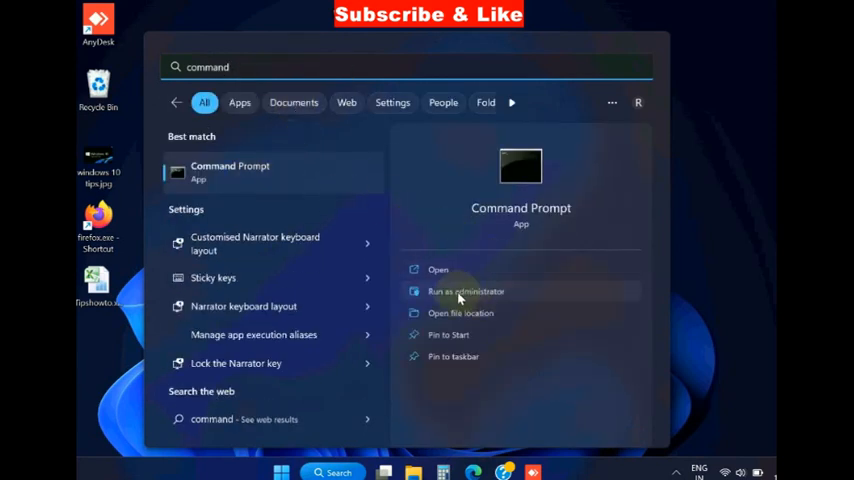
Run Command Prompt as administrator, approve the UAC prompt, and enter 'sfc /scannow'
{"action": "left_click", "coordinate": [465, 291]}
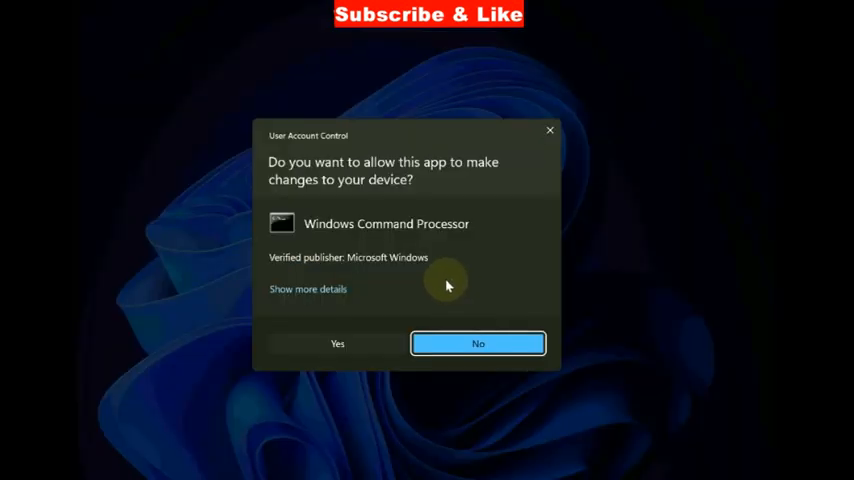
{"action": "left_click", "coordinate": [337, 343]}
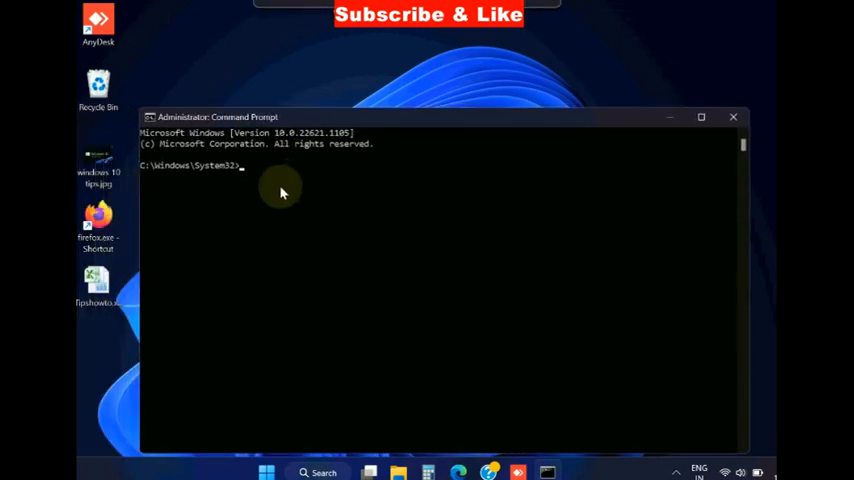
{"action": "type", "text": "sfc"}
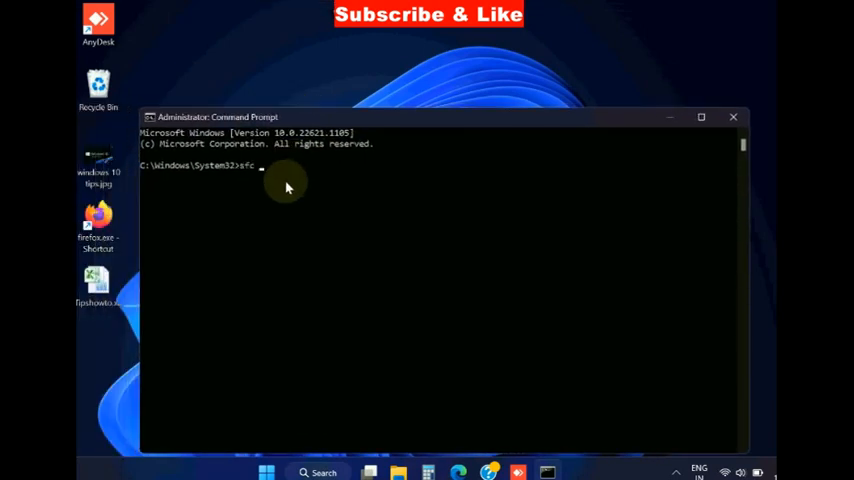
{"action": "type", "text": "/scannow"}
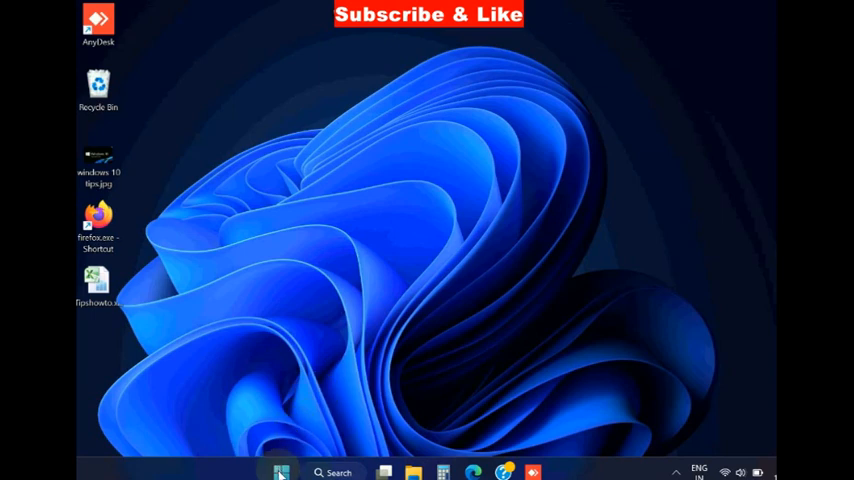
Run mdsched.exe and choose 'Restart now and check for problems'
{"action": "right_click", "coordinate": [283, 473]}
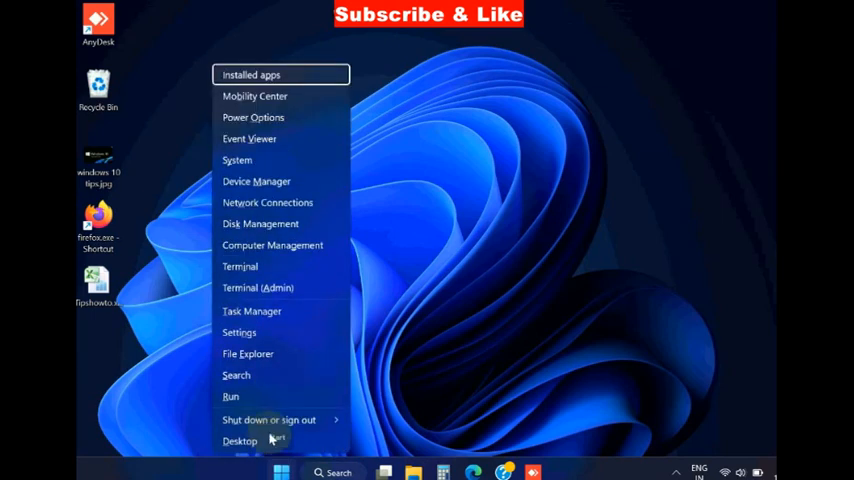
{"action": "mouse_move", "coordinate": [230, 396]}
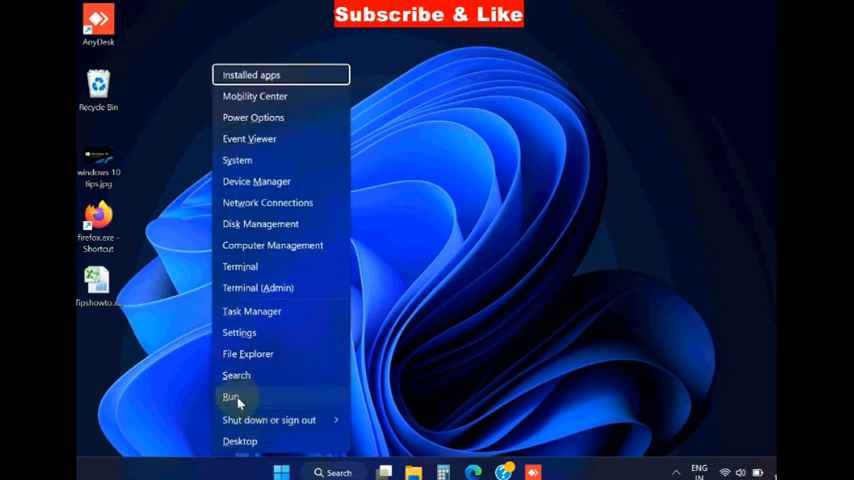
{"action": "left_click", "coordinate": [230, 396]}
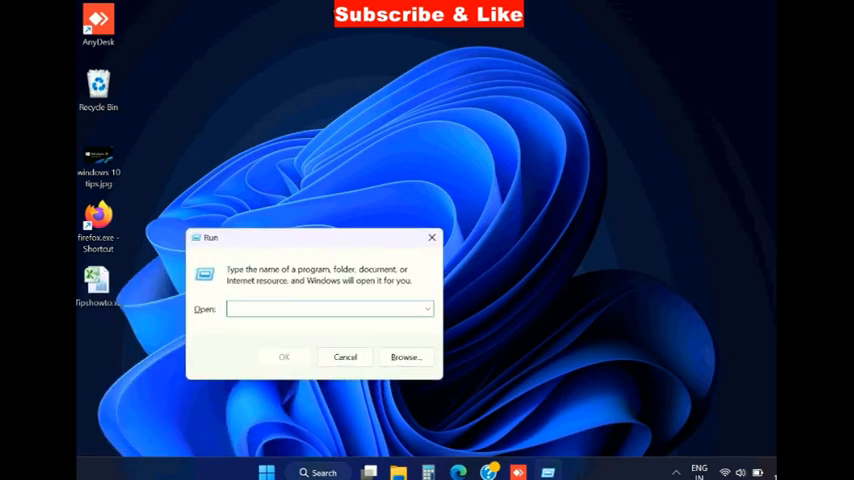
{"action": "type", "text": "mdsched.exe"}
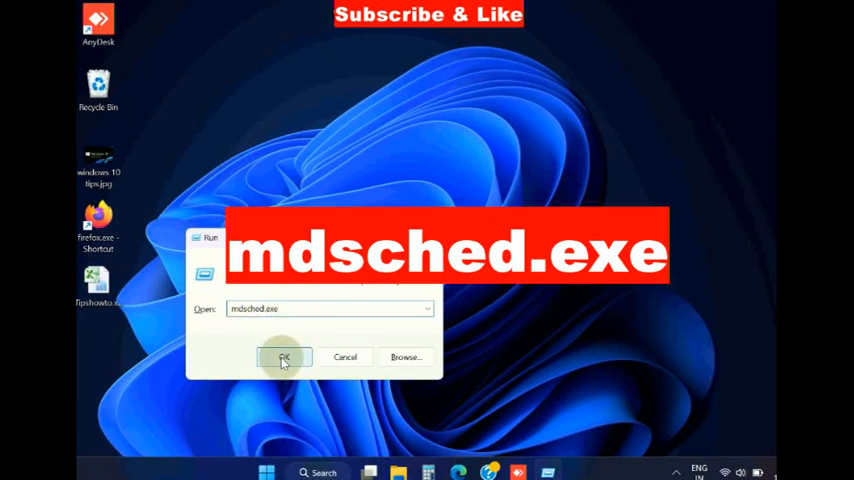
{"action": "left_click", "coordinate": [285, 357]}
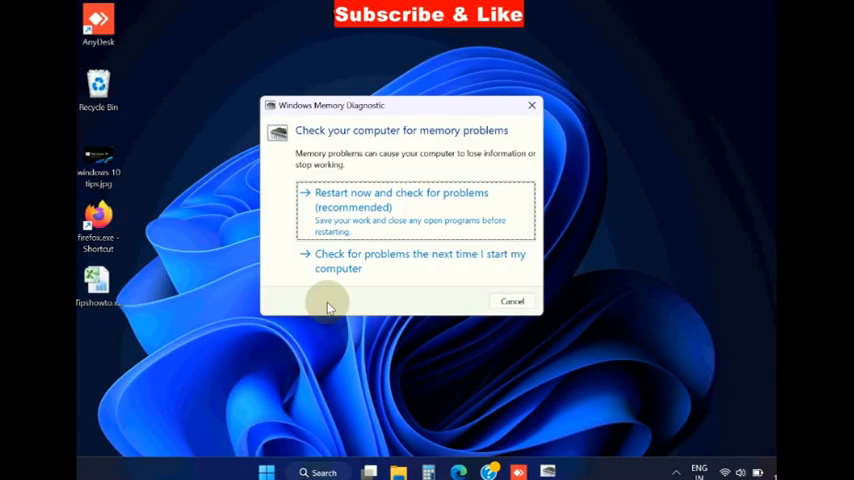
{"action": "mouse_move", "coordinate": [362, 221]}
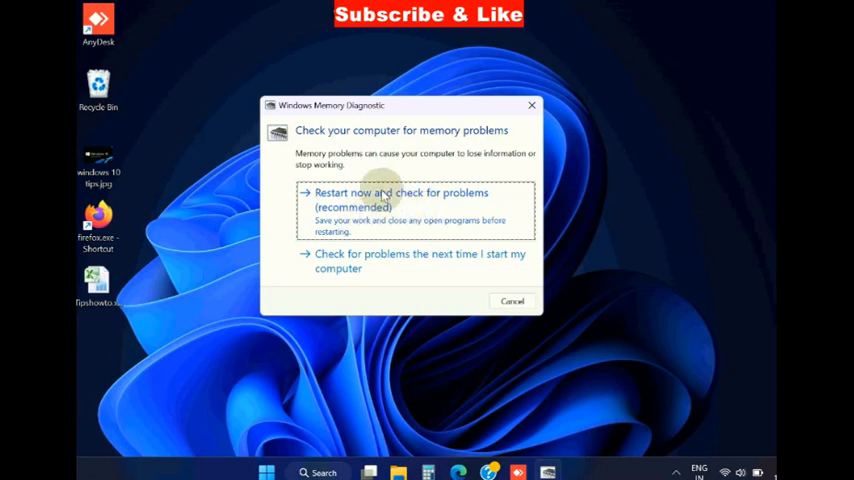
{"action": "left_click", "coordinate": [511, 301]}
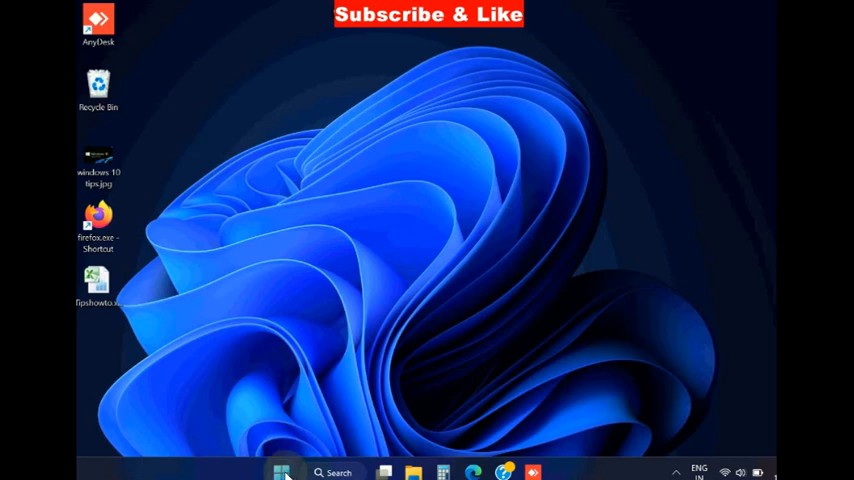
Launch services.msc from the Run dialog via the Start right-click menu
{"action": "right_click", "coordinate": [283, 472]}
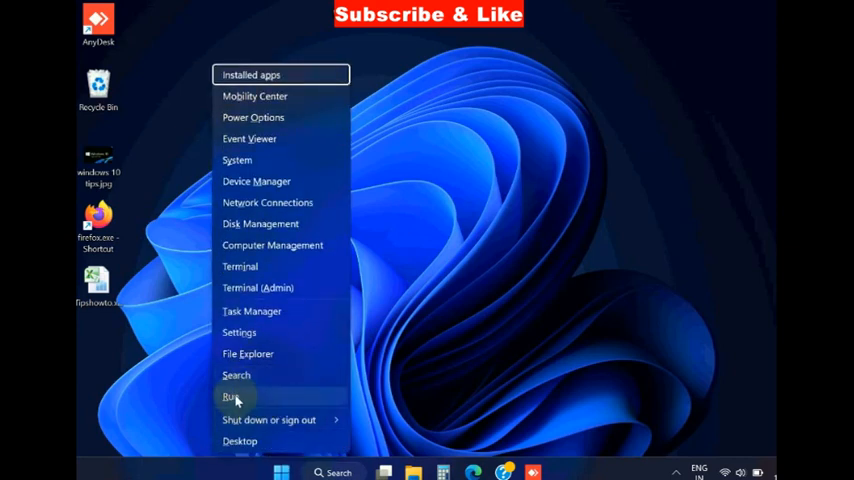
{"action": "left_click", "coordinate": [229, 396]}
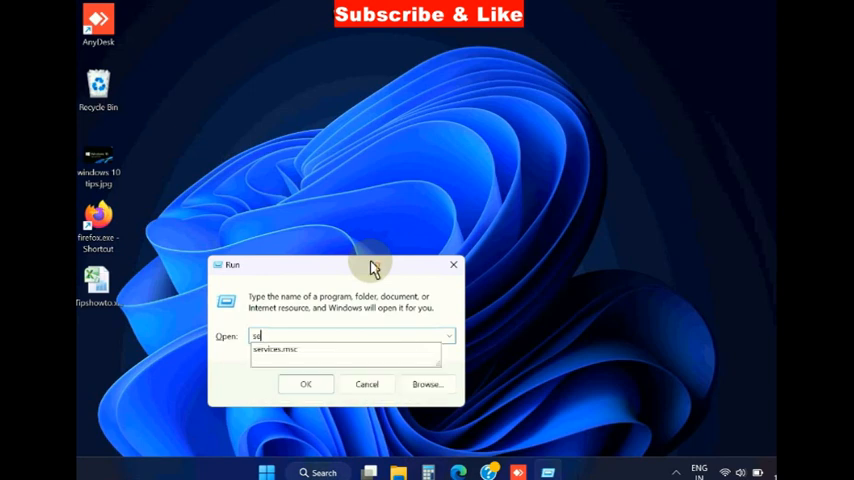
{"action": "type", "text": "services.msc"}
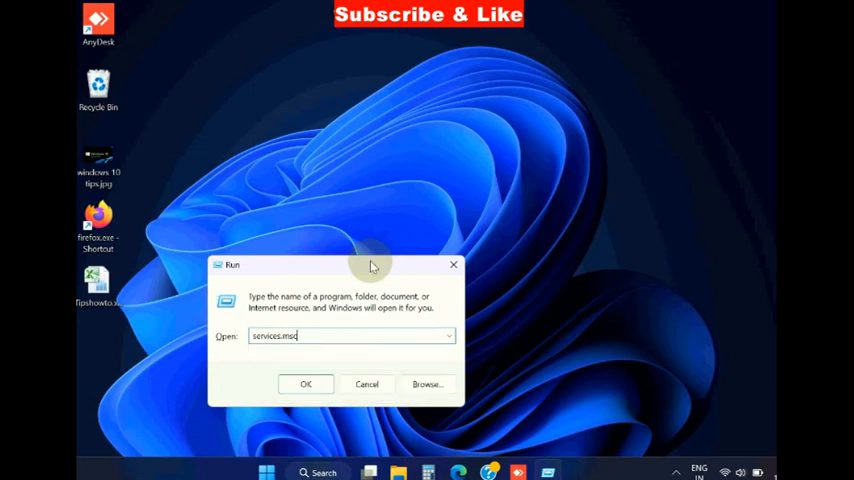
{"action": "left_click", "coordinate": [306, 384]}
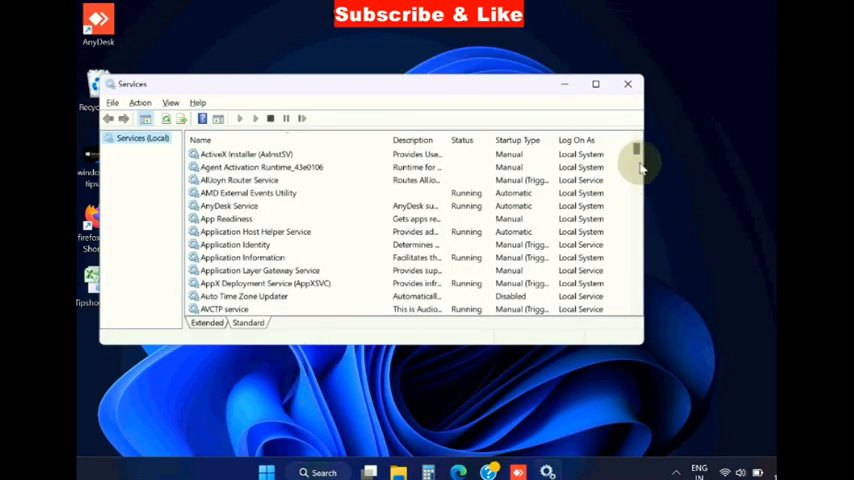
Scroll the Services list down until Windows Error Reporting Service is visible
{"action": "scroll", "scroll_direction": "down", "scroll_amount": 3}
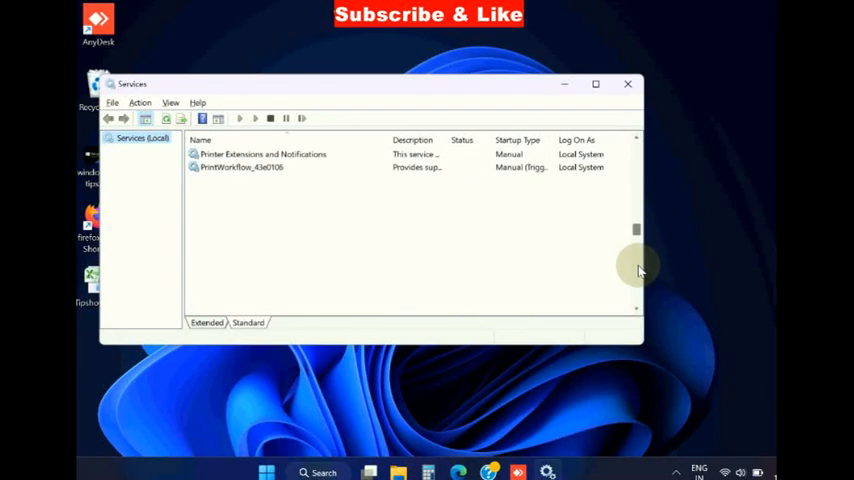
{"action": "scroll", "scroll_direction": "down", "scroll_amount": 3}
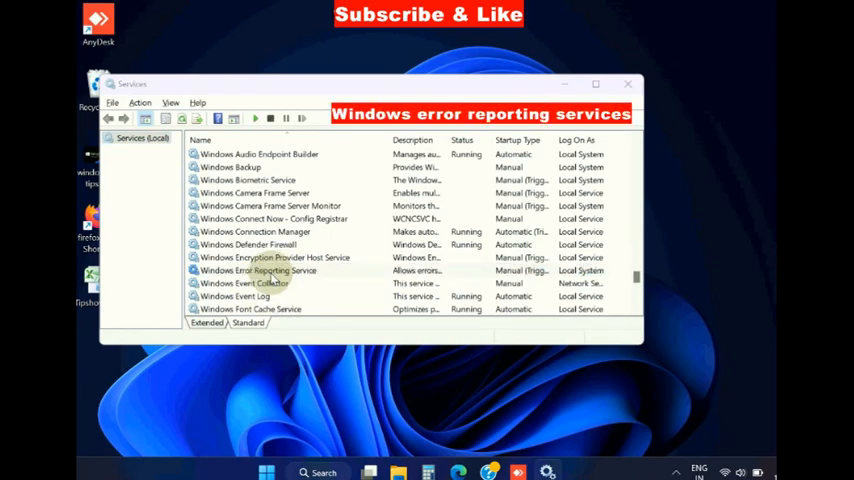
Set Windows Error Reporting Service's startup type to Disabled and confirm with OK
{"action": "double_click", "coordinate": [258, 270]}
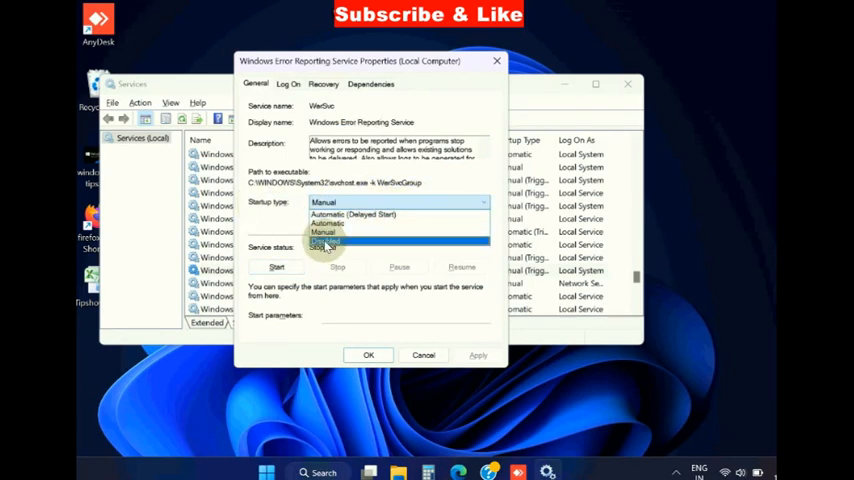
{"action": "left_click", "coordinate": [330, 242]}
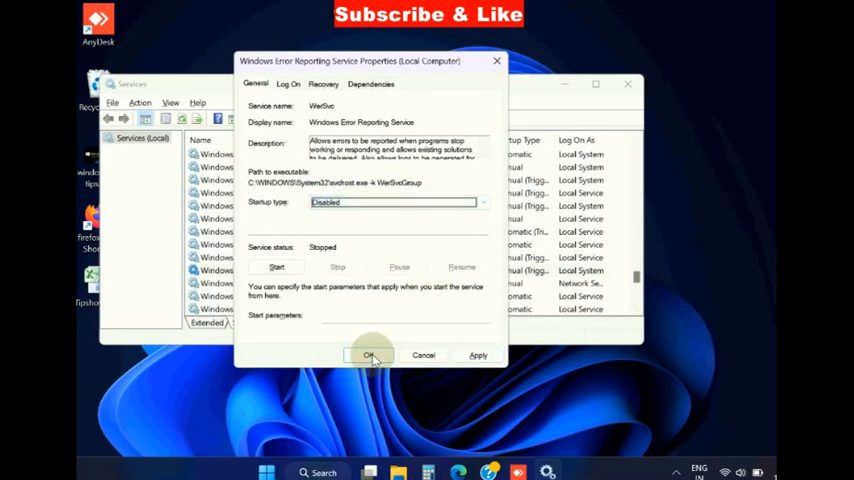
{"action": "left_click", "coordinate": [372, 355]}
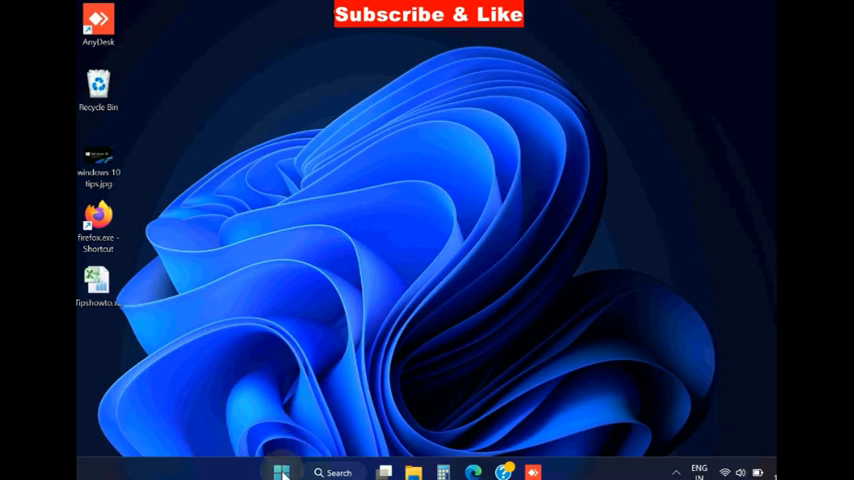
Open Device Manager from the Start button's right-click menu
{"action": "right_click", "coordinate": [286, 473]}
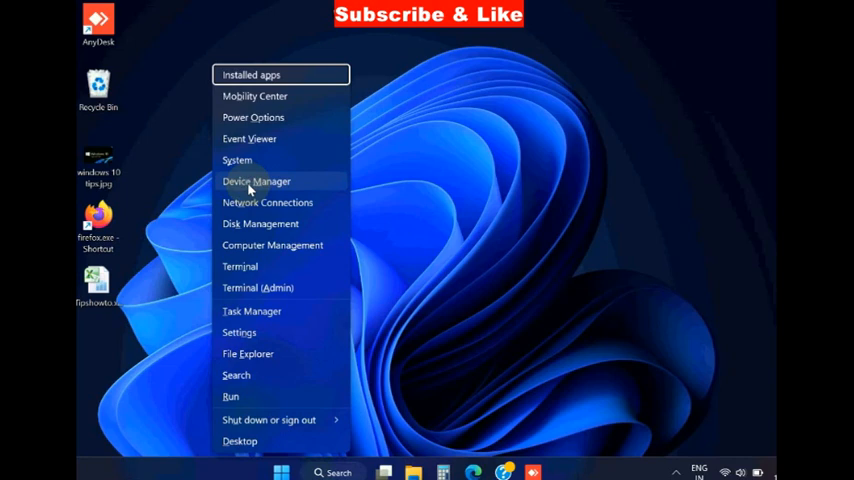
{"action": "left_click", "coordinate": [256, 181]}
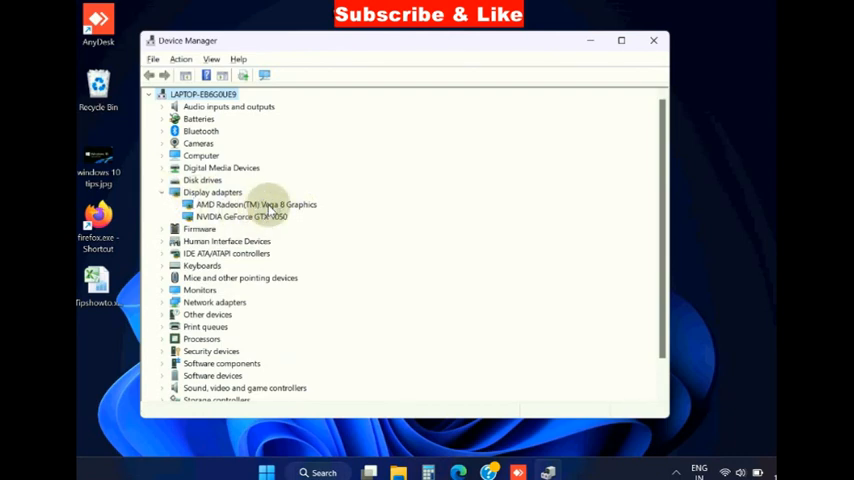
Uninstall the AMD Radeon(TM) Vega 8 Graphics device, confirm, and scan for hardware changes
{"action": "right_click", "coordinate": [250, 204]}
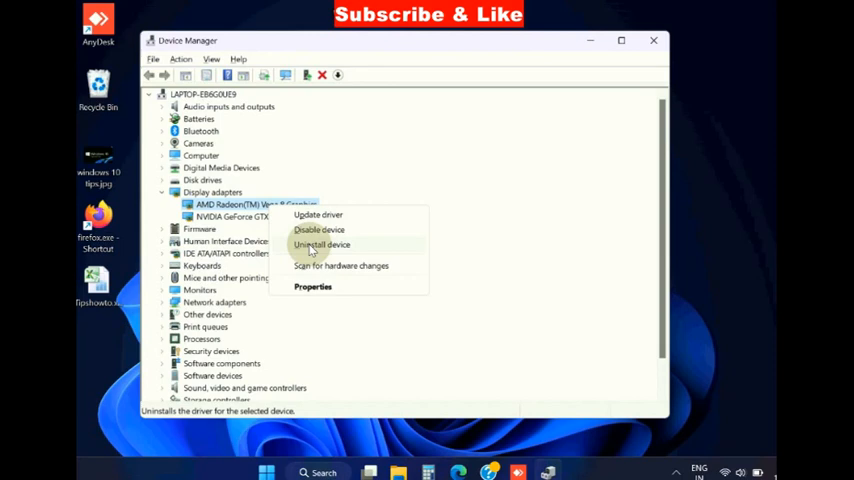
{"action": "left_click", "coordinate": [321, 244]}
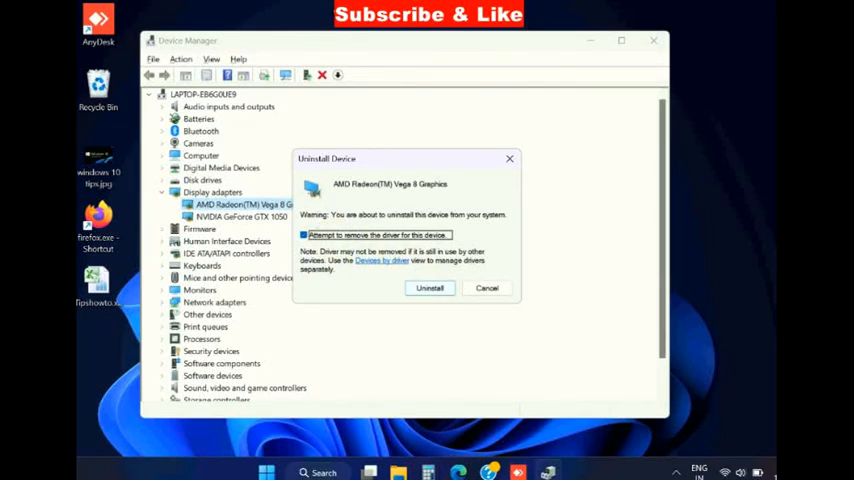
{"action": "left_click", "coordinate": [488, 288]}
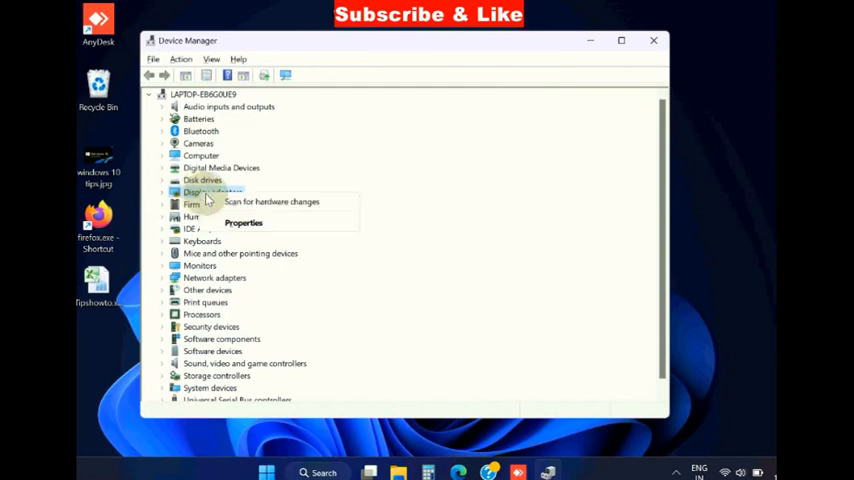
{"action": "left_click", "coordinate": [271, 201]}
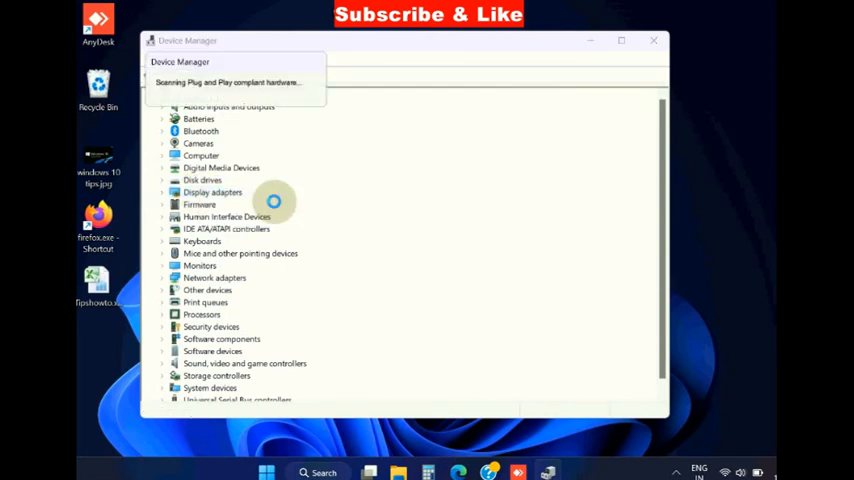